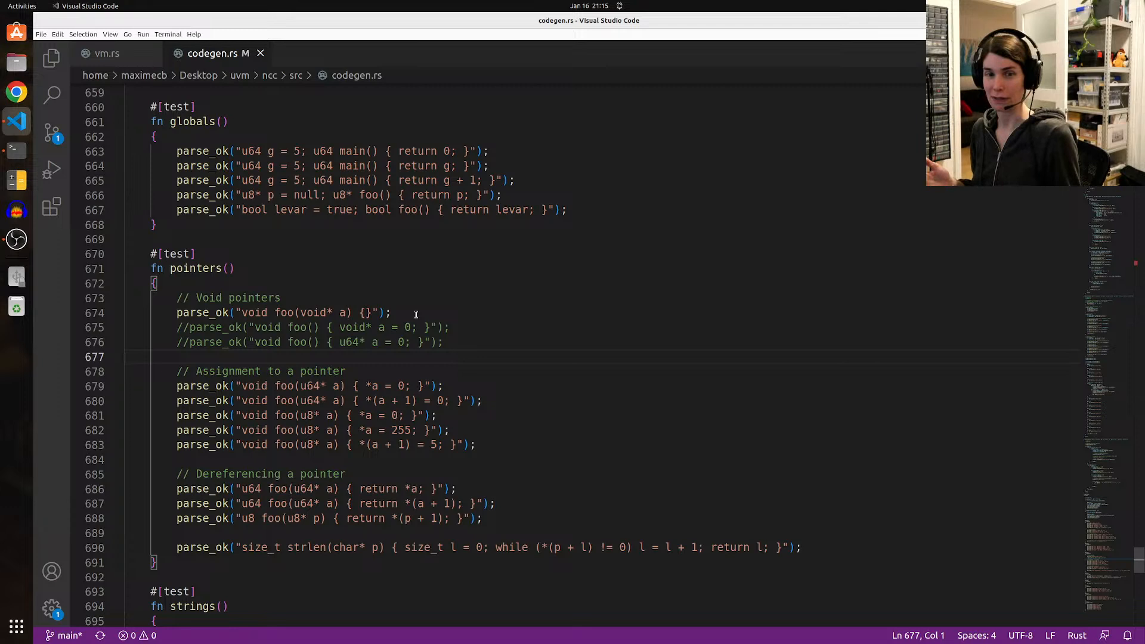
mouse_move(468, 608)
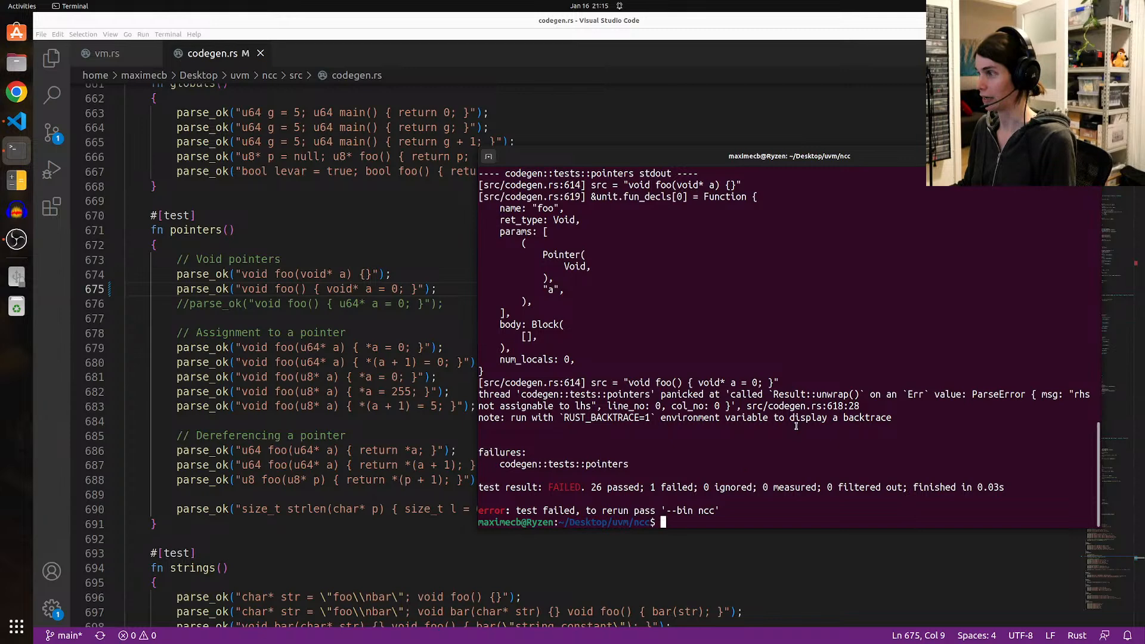
Step: Open src/types.rs in VS Code from the terminal with the code command
type("code")
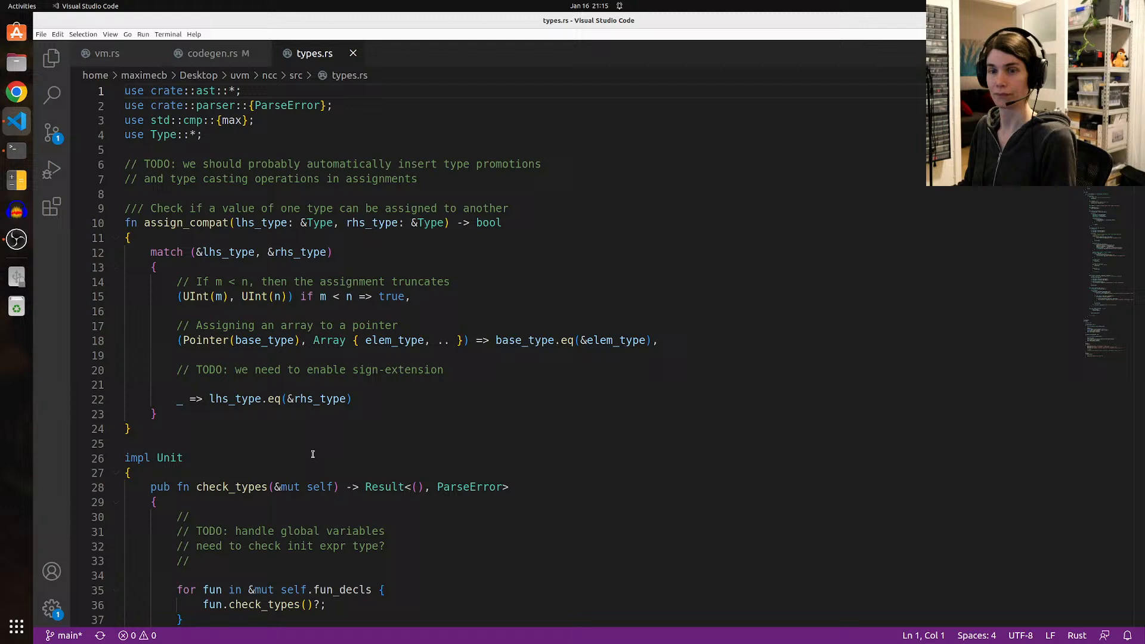
Step: Duplicate the array-to-pointer match arm in assign_compat and clear the copy's comment
left_click(130, 238)
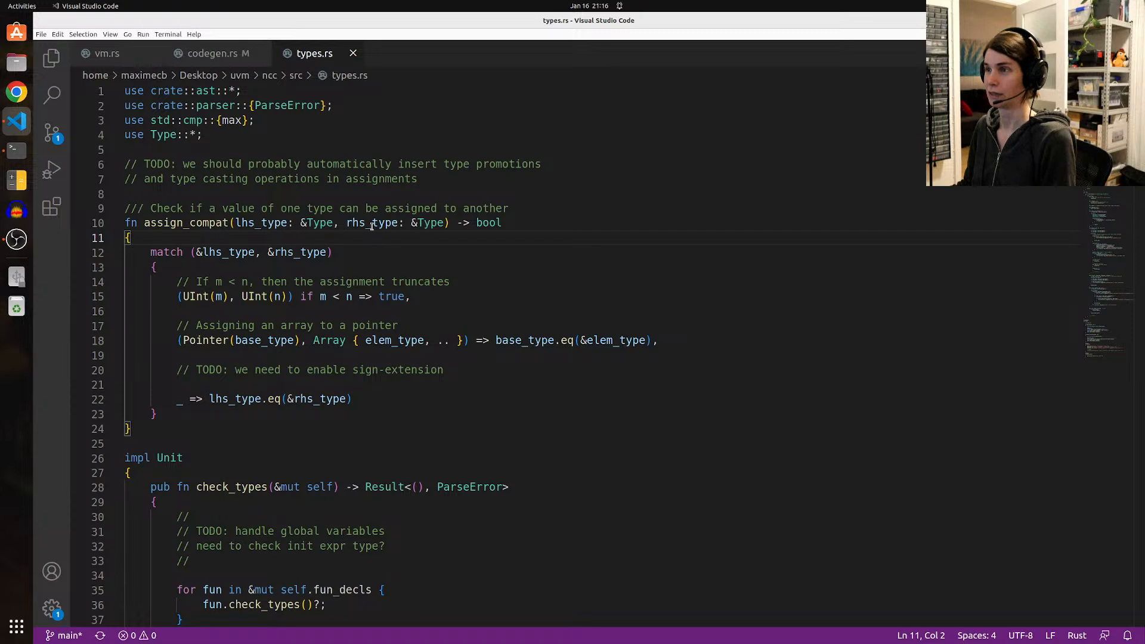
double_click(371, 222)
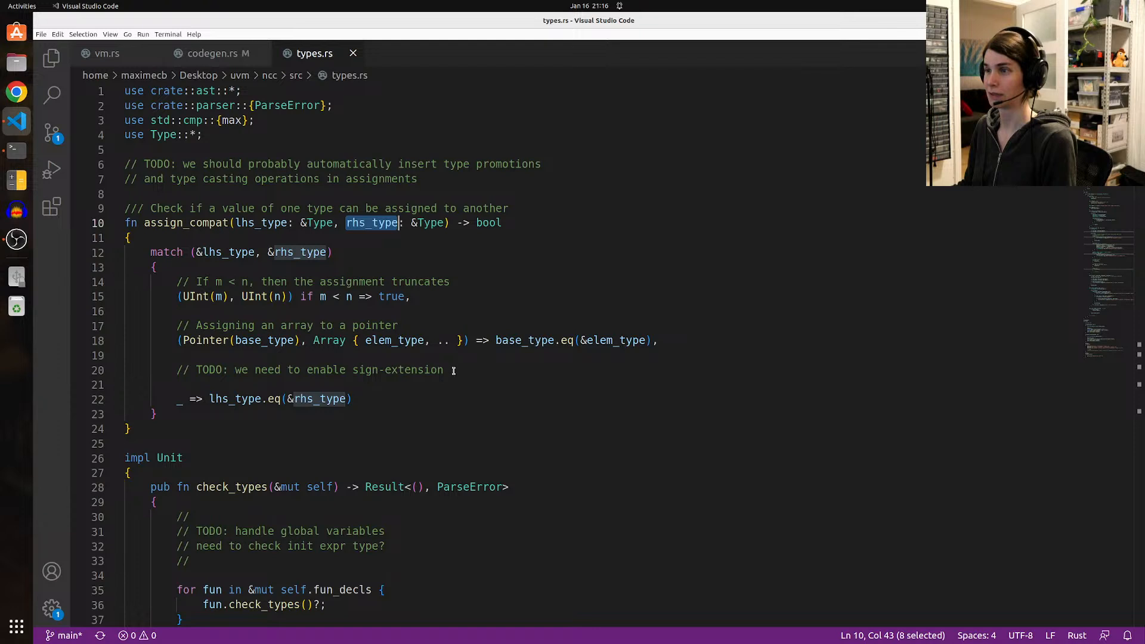
mouse_move(227, 398)
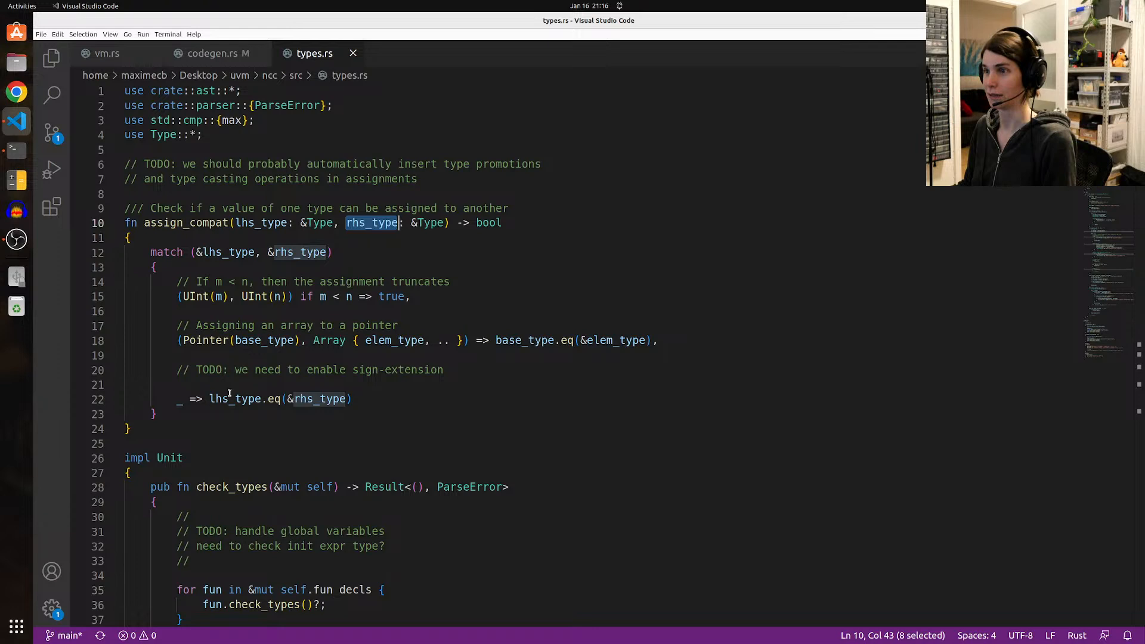
left_click(245, 355)
type("//")
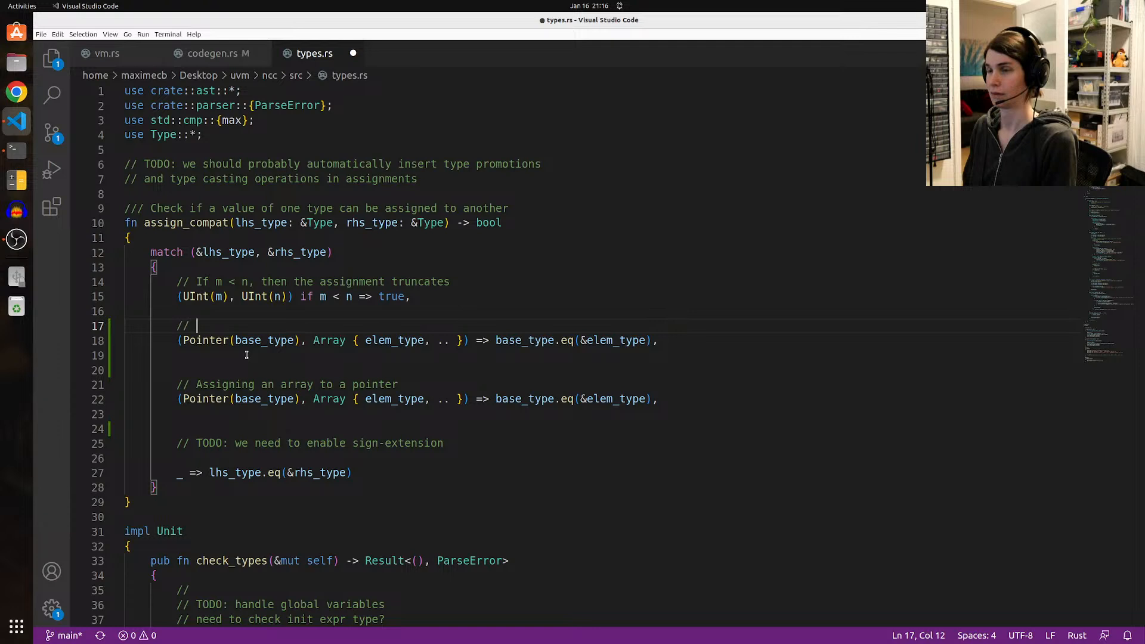
type("Assigning an")
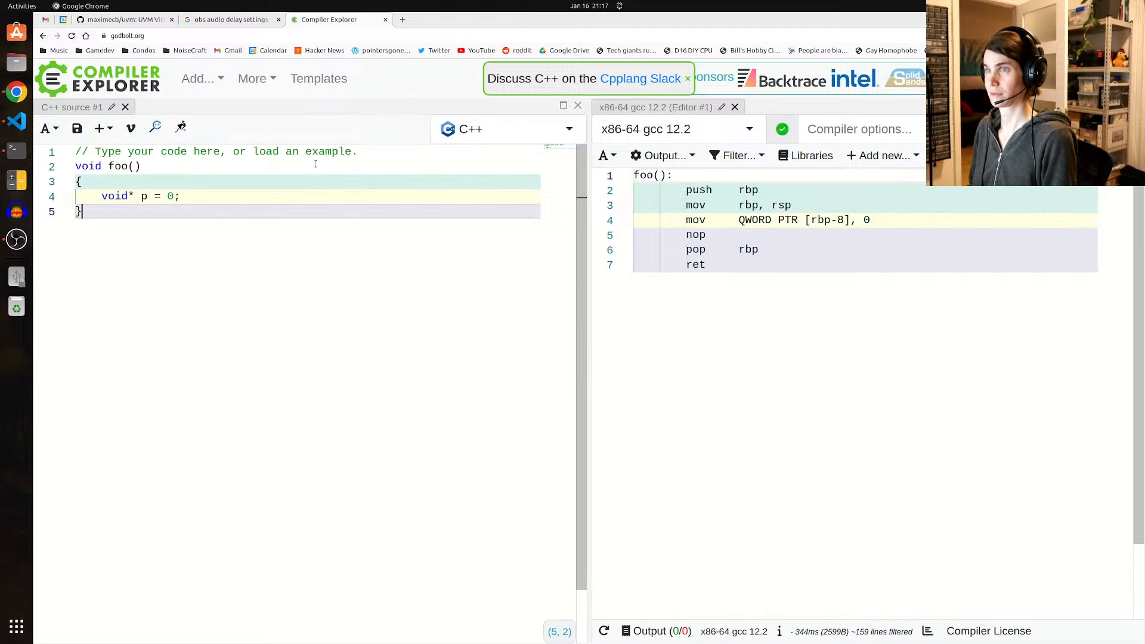
Step: Assign NULL, then 0xFFFFFF, to the void pointer and view the int conversion error output
key("Return")
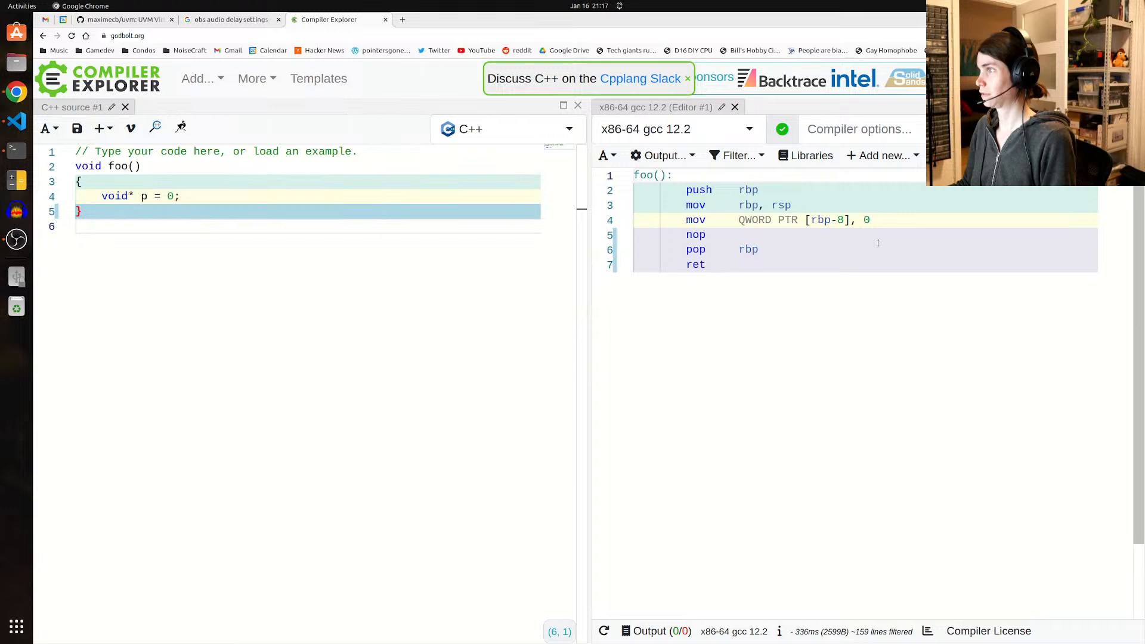
type("NULL")
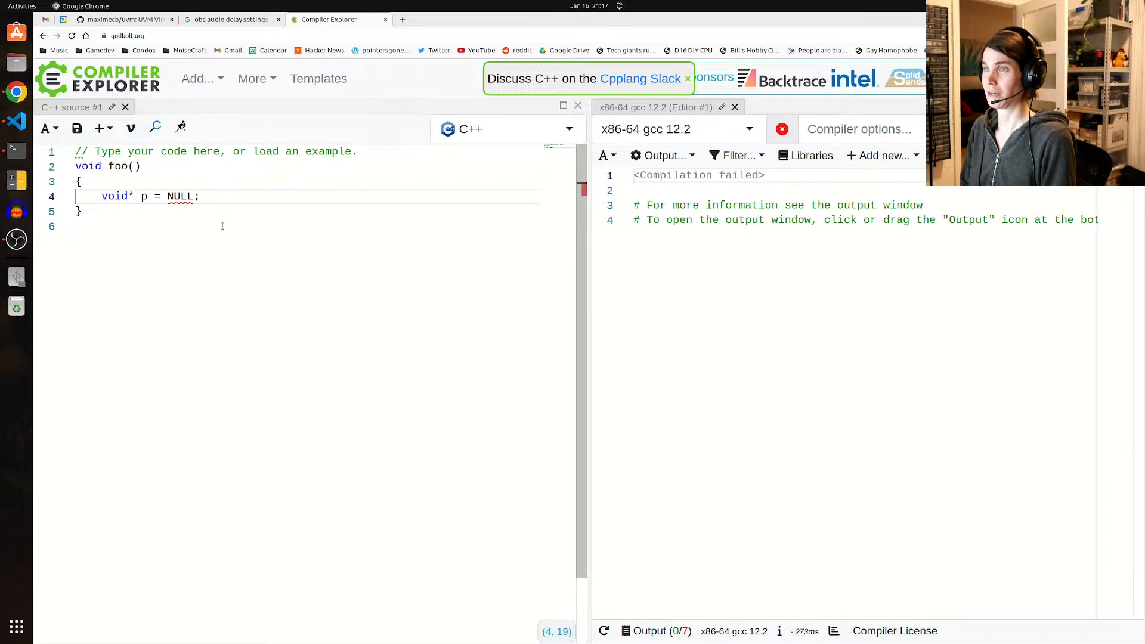
type("0xFFFFFF")
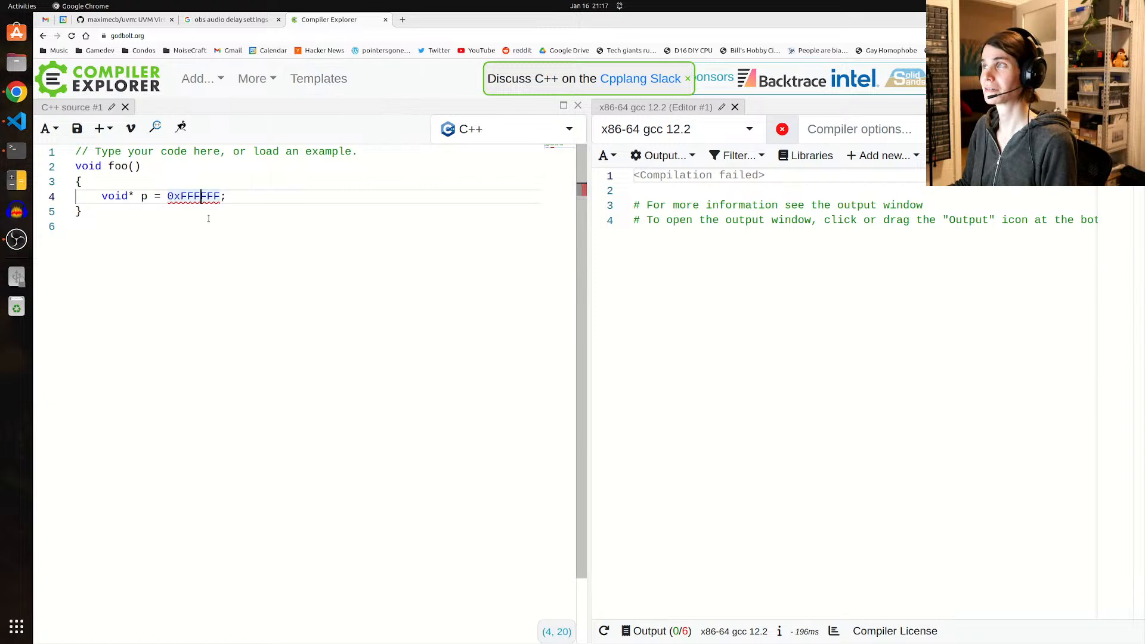
left_click(661, 155)
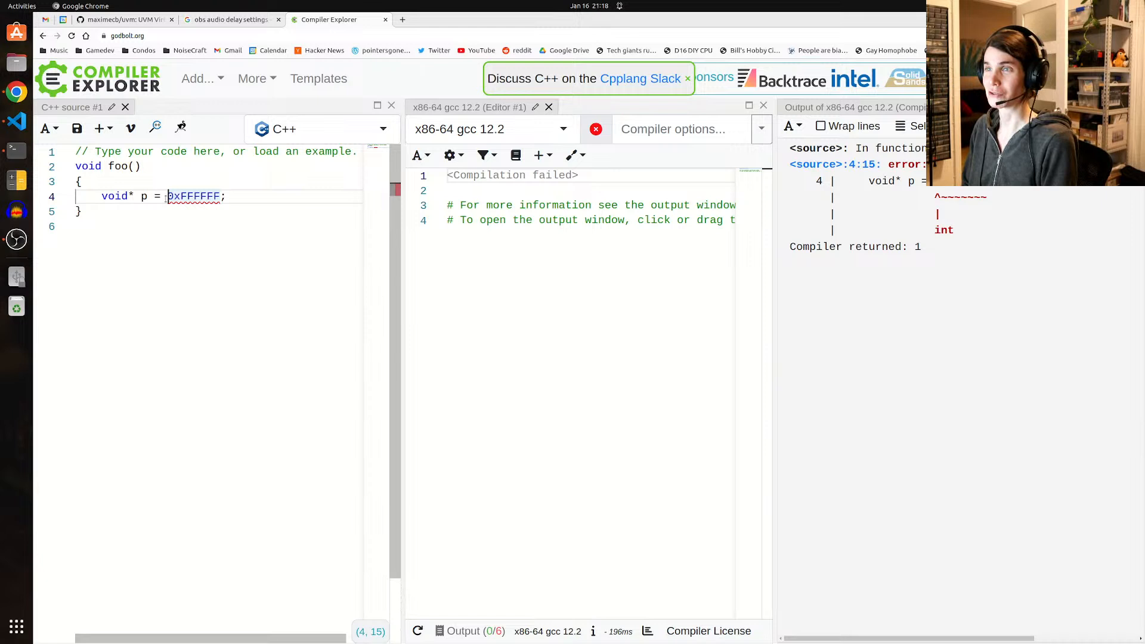
Step: Revert the void pointer initializer to 0 and confirm Compiler returned: 0
type("(void*)")
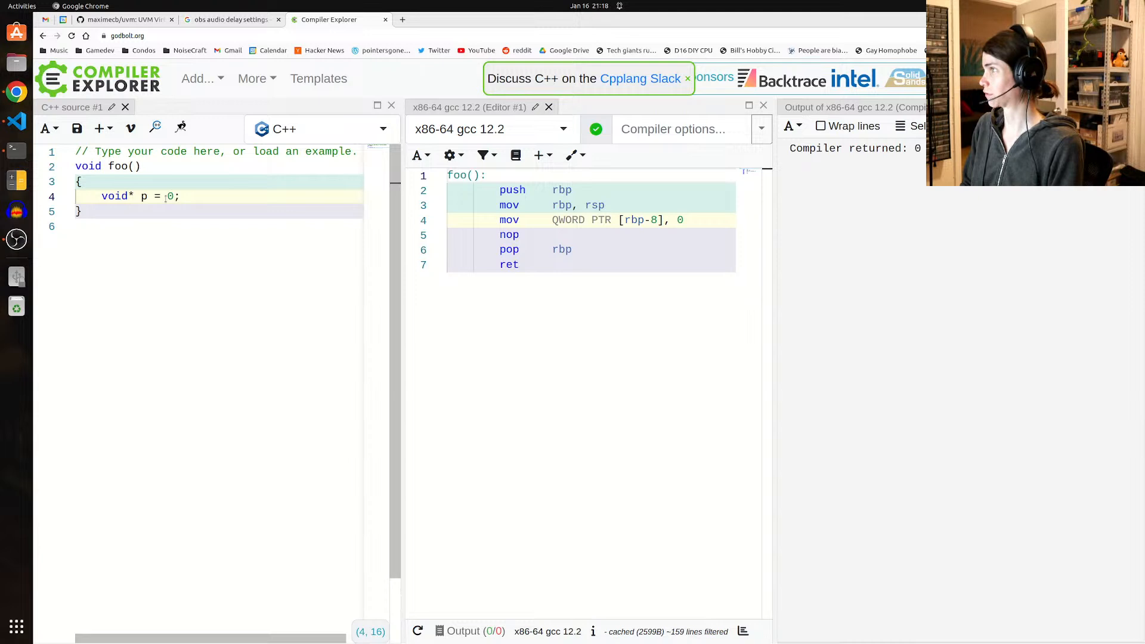
left_click(16, 121)
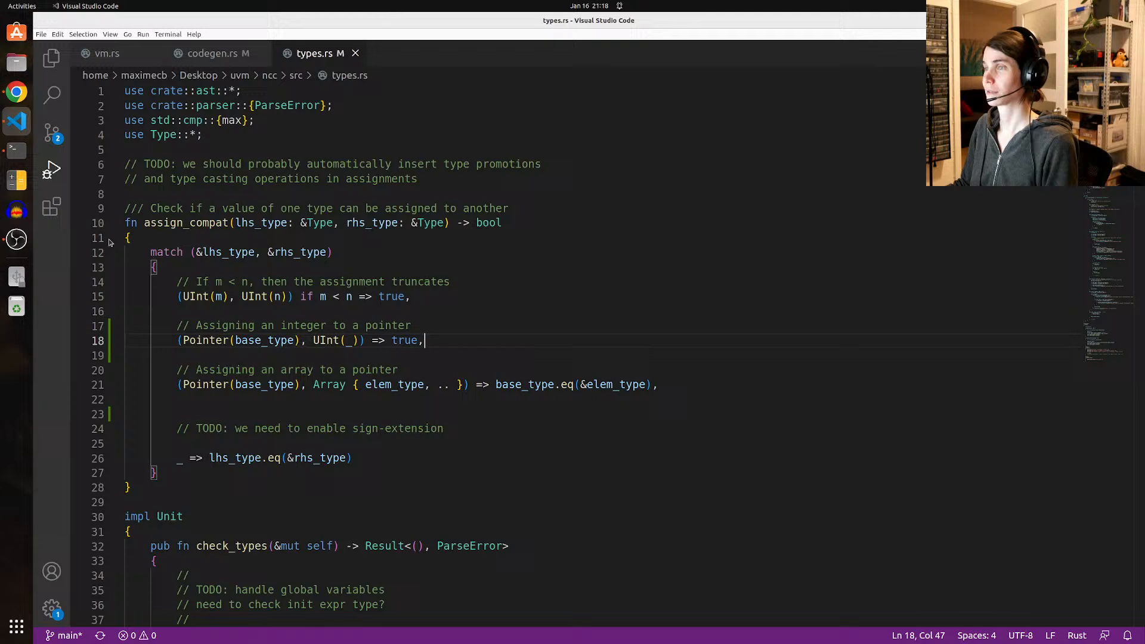
Step: Switch to the codegen.rs tab showing the pointers test
left_click(212, 52)
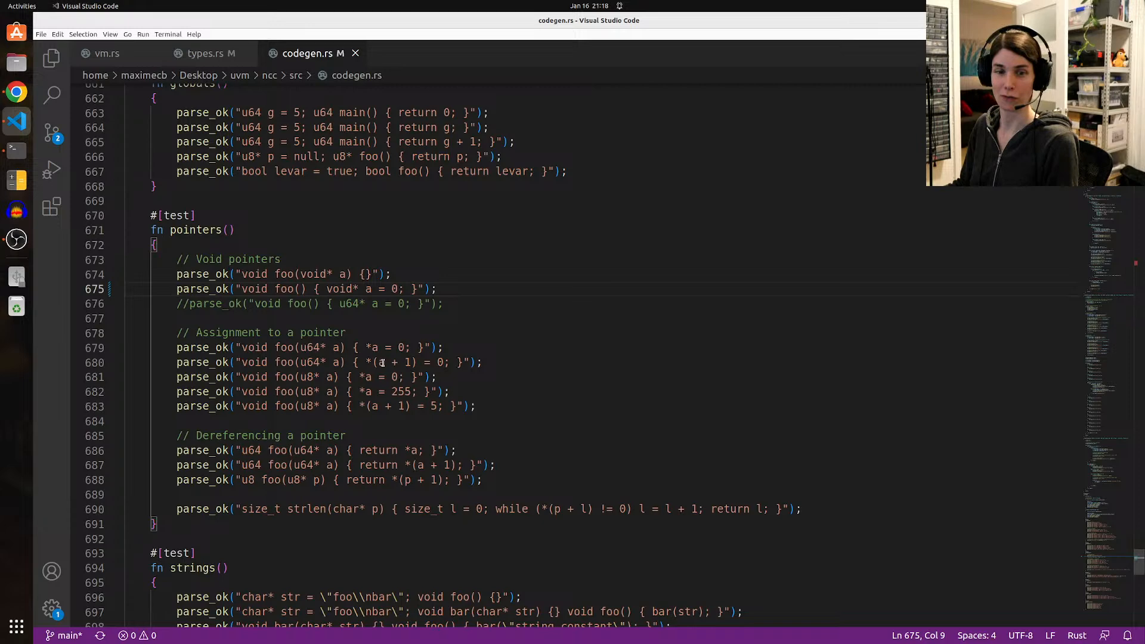